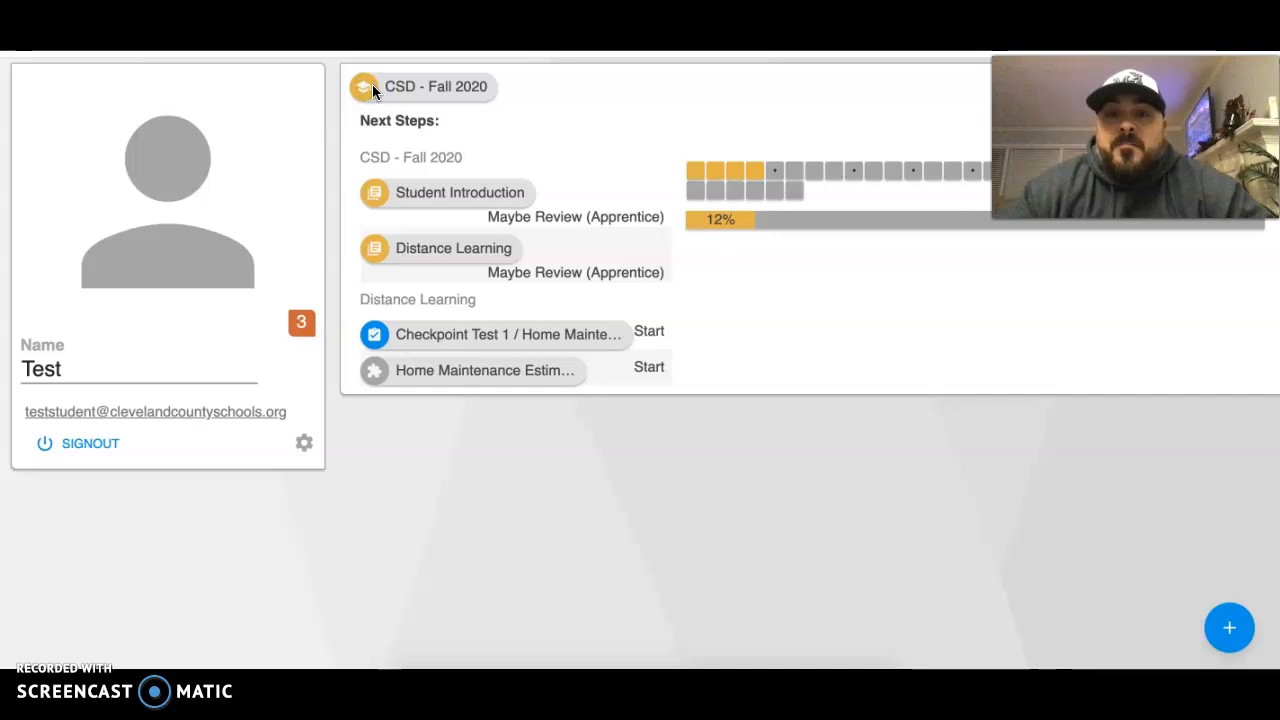
Step: Enter the CSD - Fall 2020 course and open its Distance Learning II engineering modules
{"action": "left_click", "coordinate": [436, 86]}
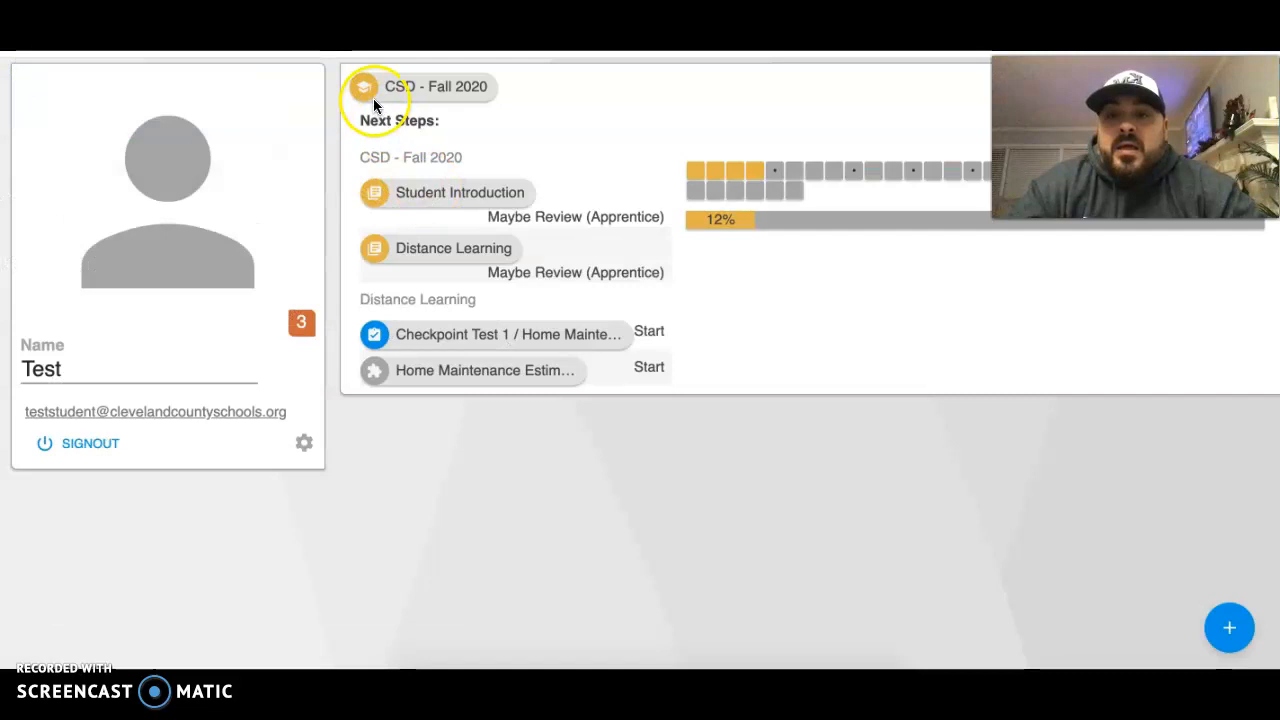
{"action": "left_click", "coordinate": [363, 87]}
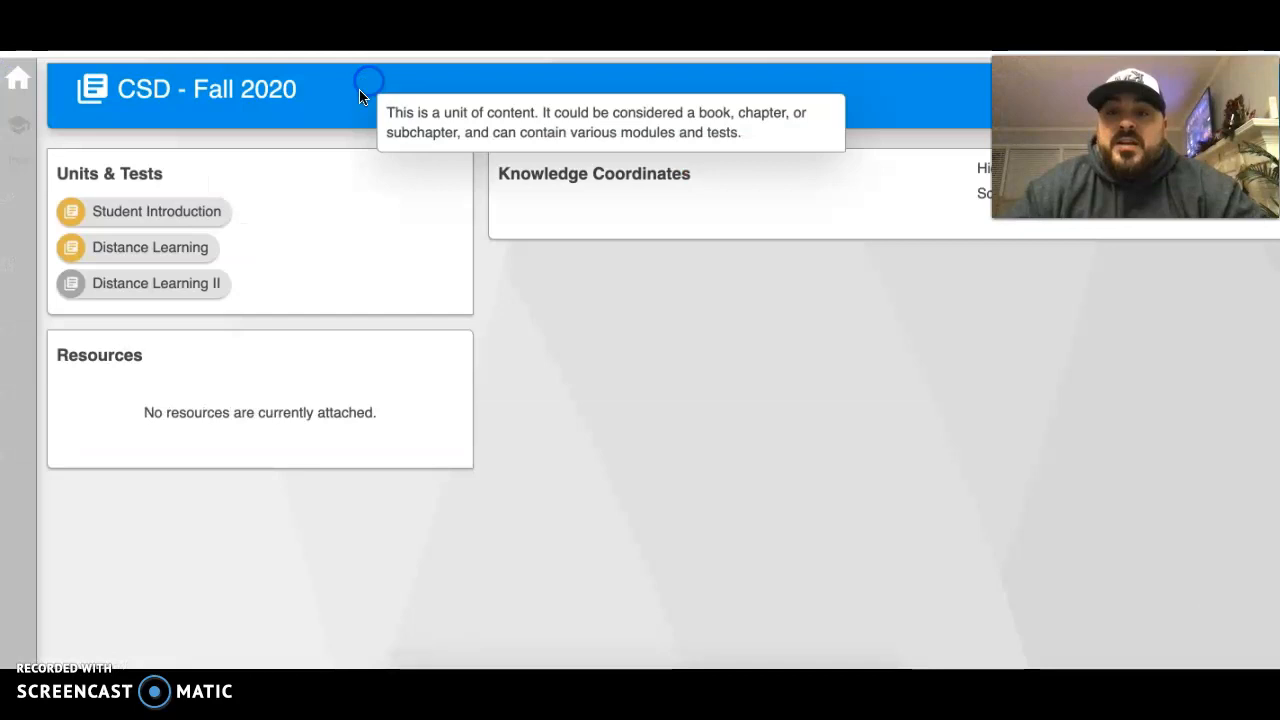
{"action": "left_click", "coordinate": [155, 283]}
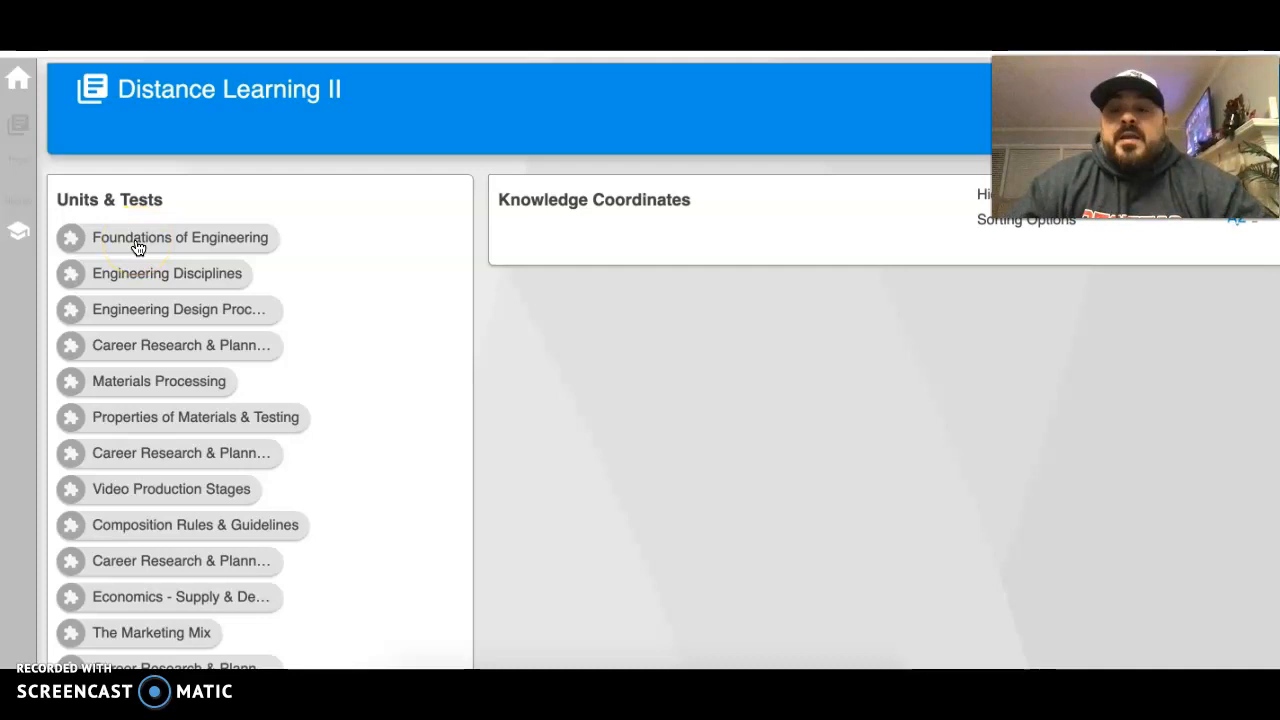